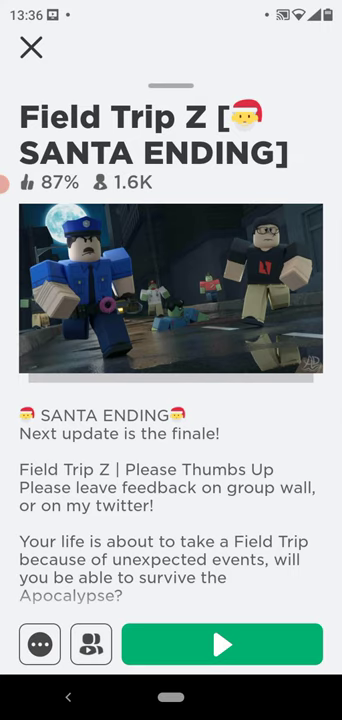
Scroll the Field Trip Z description, then minimize its details sheet to return Home.
scroll("up", 3)
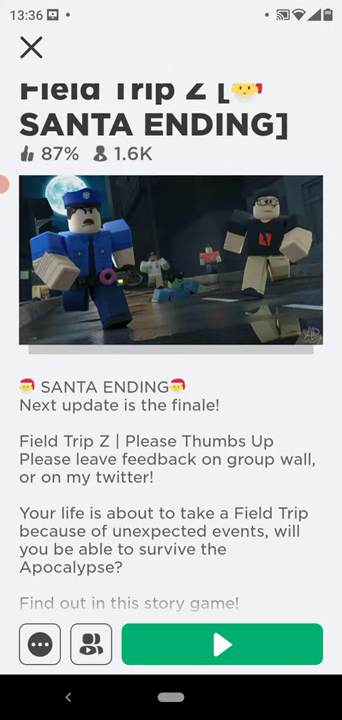
left_click(31, 48)
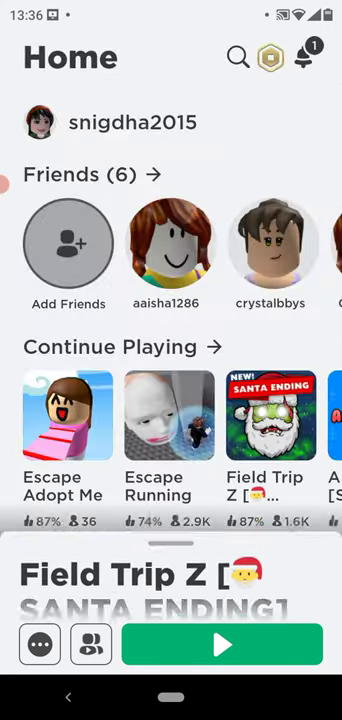